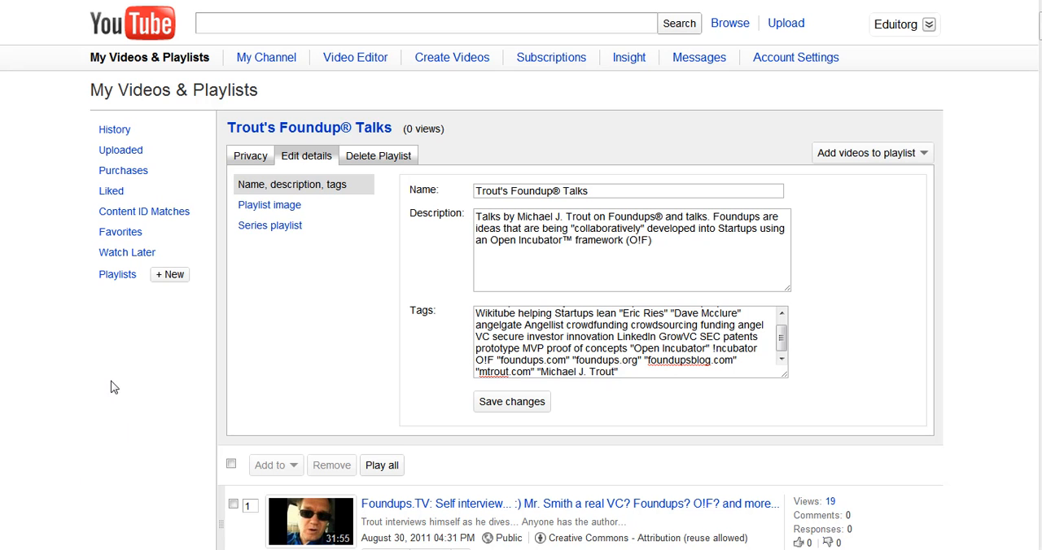
mouse_move(124, 280)
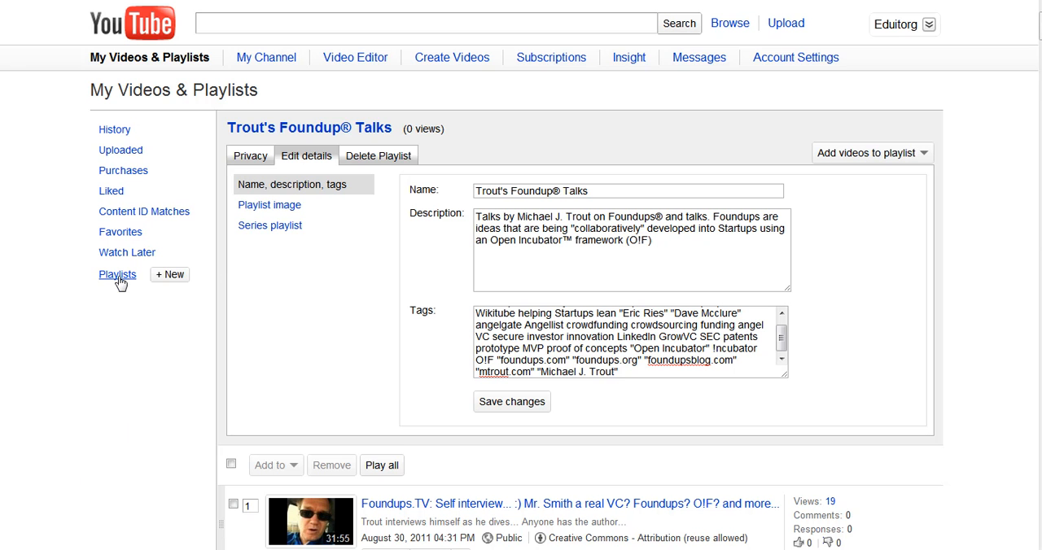
mouse_move(169, 290)
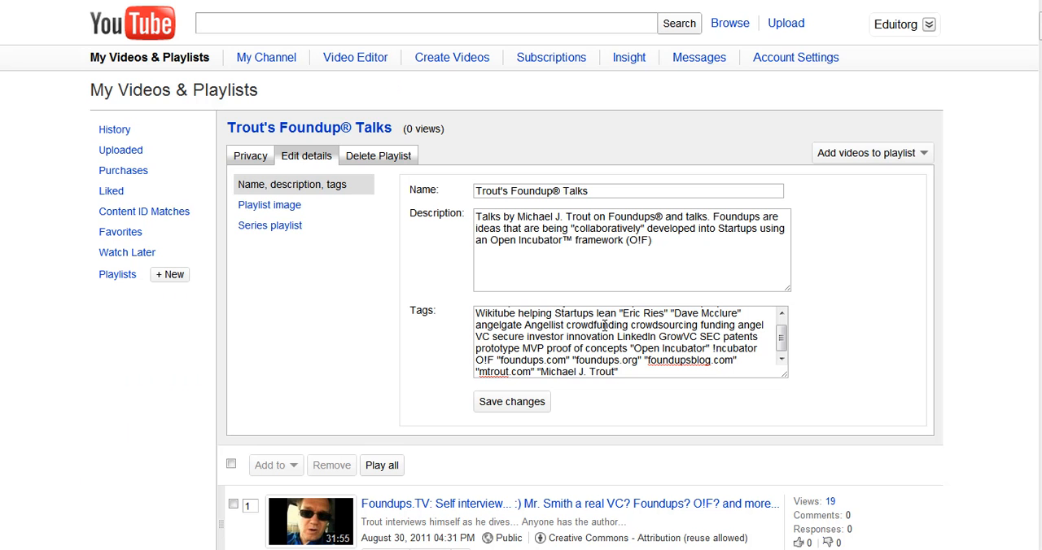
Step: Return to the five-playlist overview and choose Trout's Foundup Talks (149 videos)
left_click(511, 401)
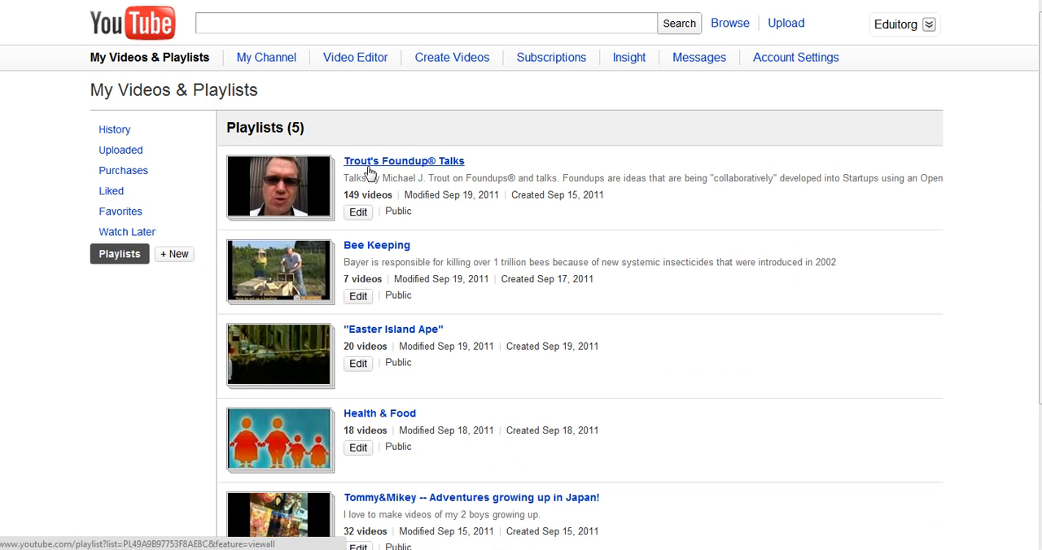
mouse_move(413, 167)
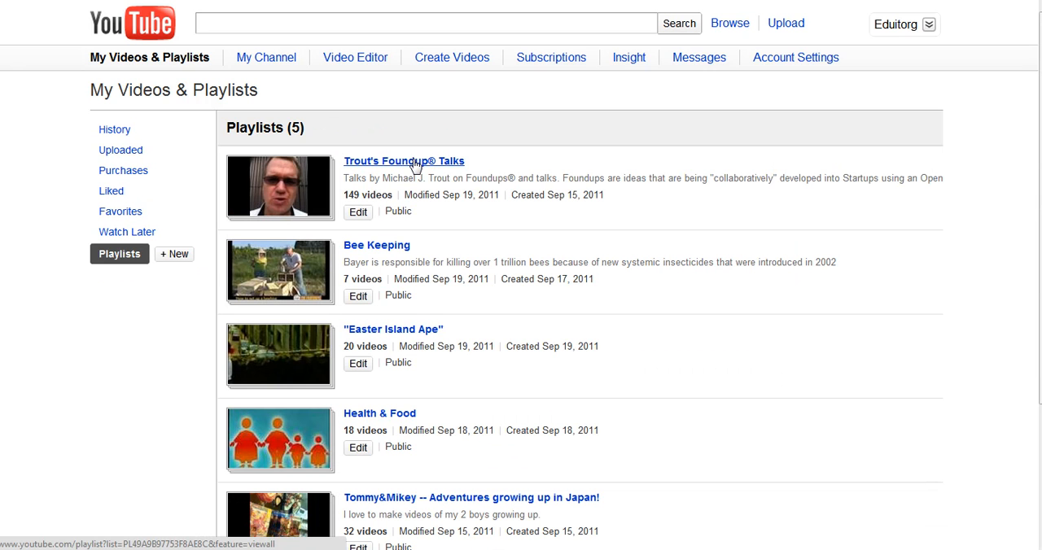
left_click(358, 212)
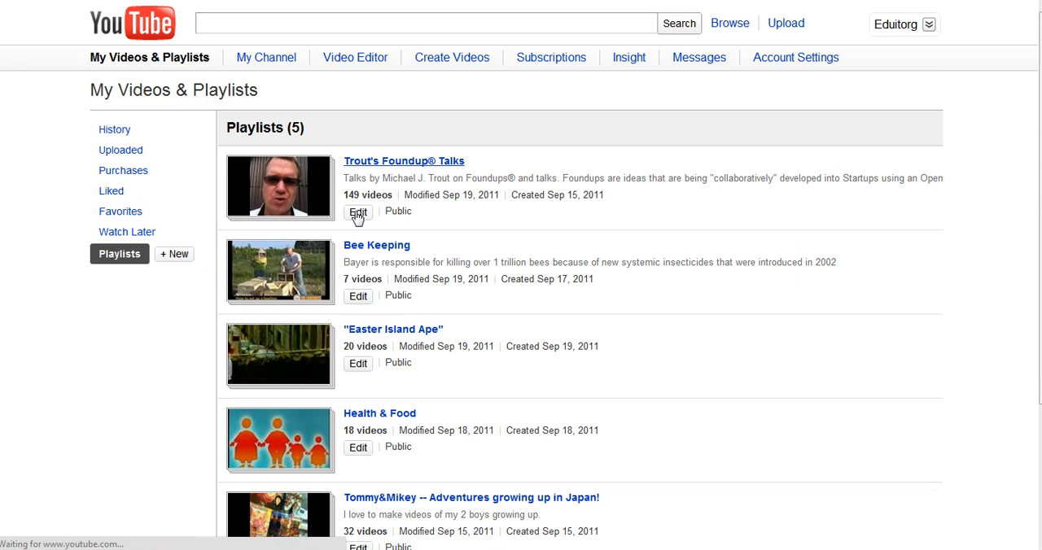
Step: Load the Trout's Foundup Talks public page and inspect the Edit Playlist button's context menu
left_click(394, 159)
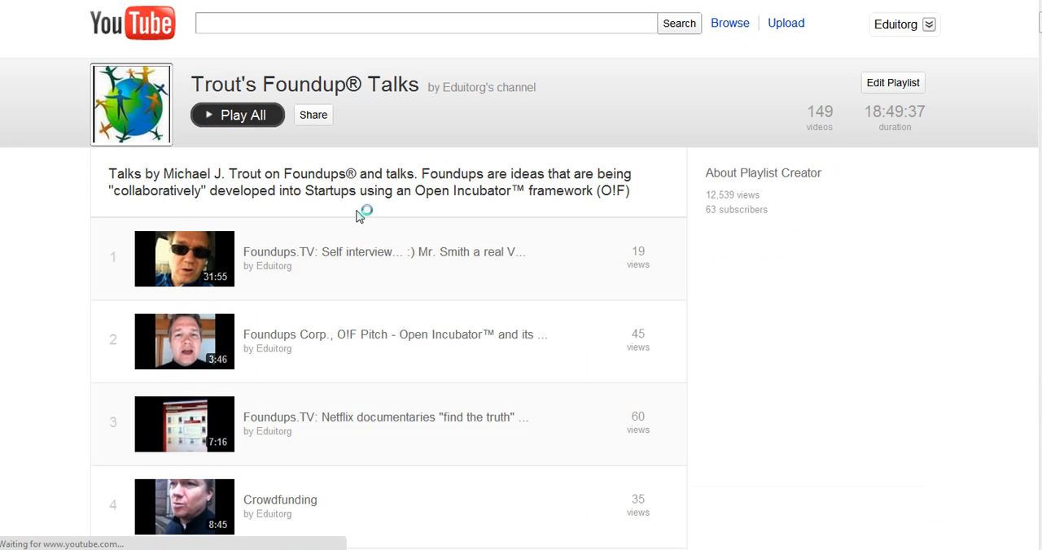
mouse_move(757, 251)
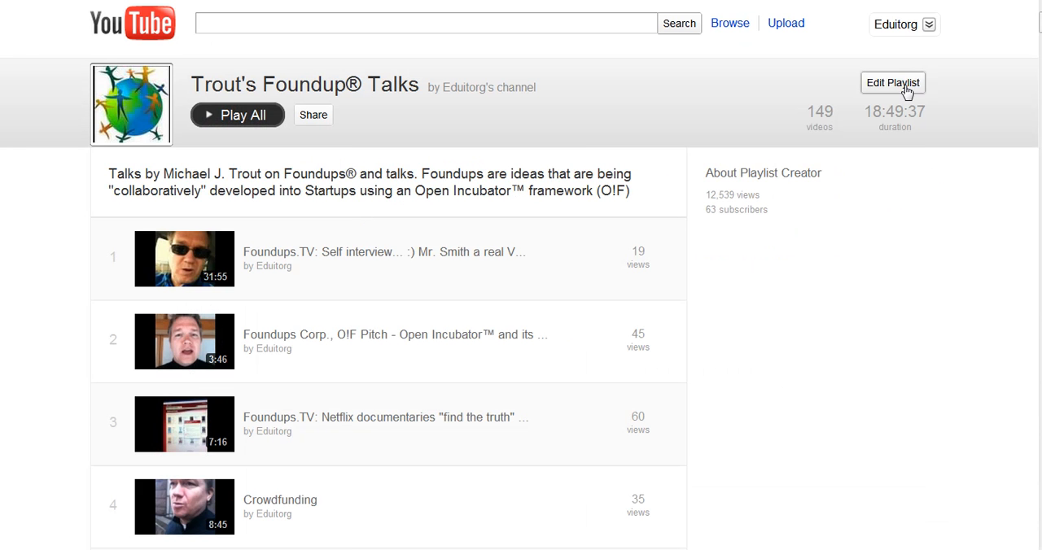
right_click(902, 85)
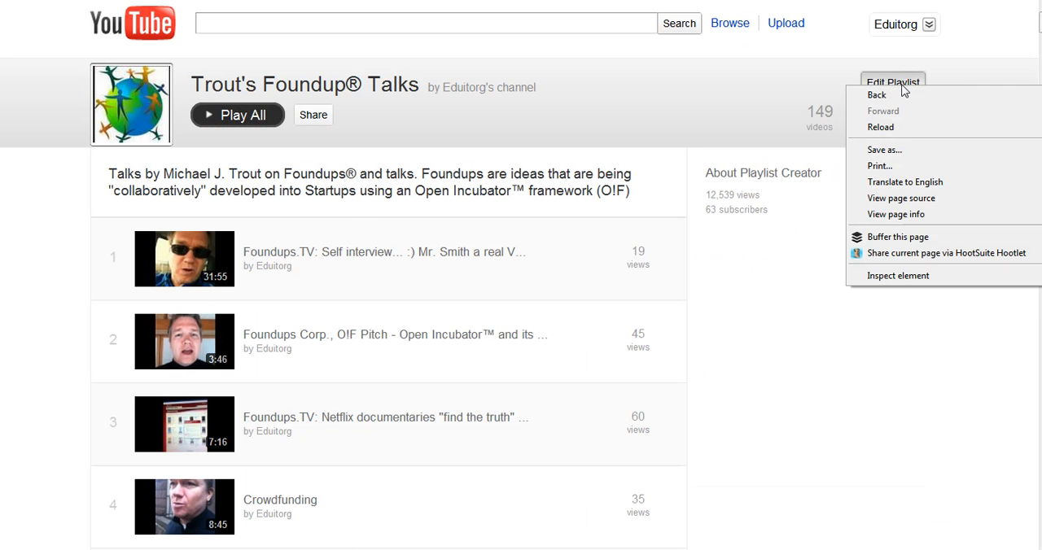
mouse_move(925, 90)
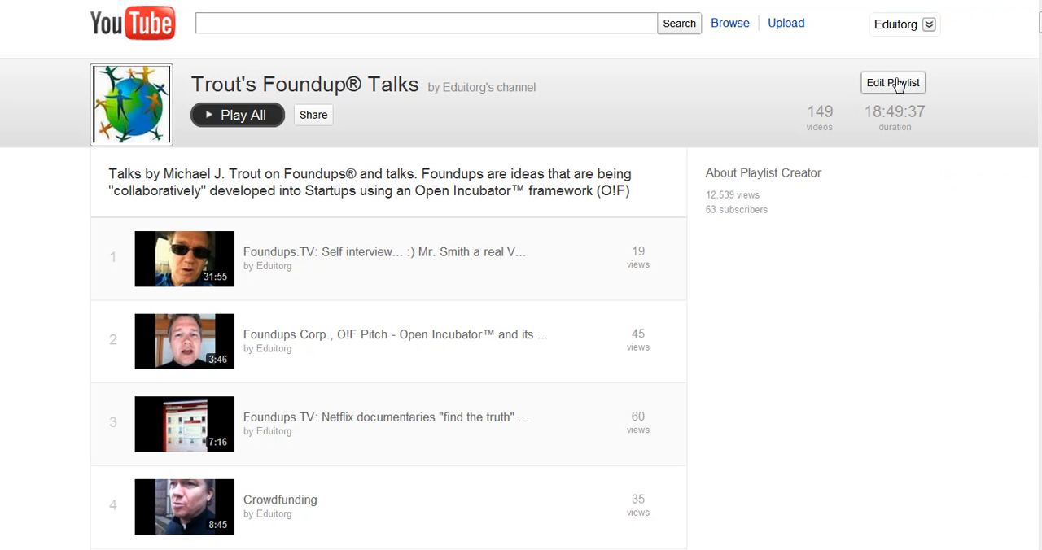
left_click(892, 83)
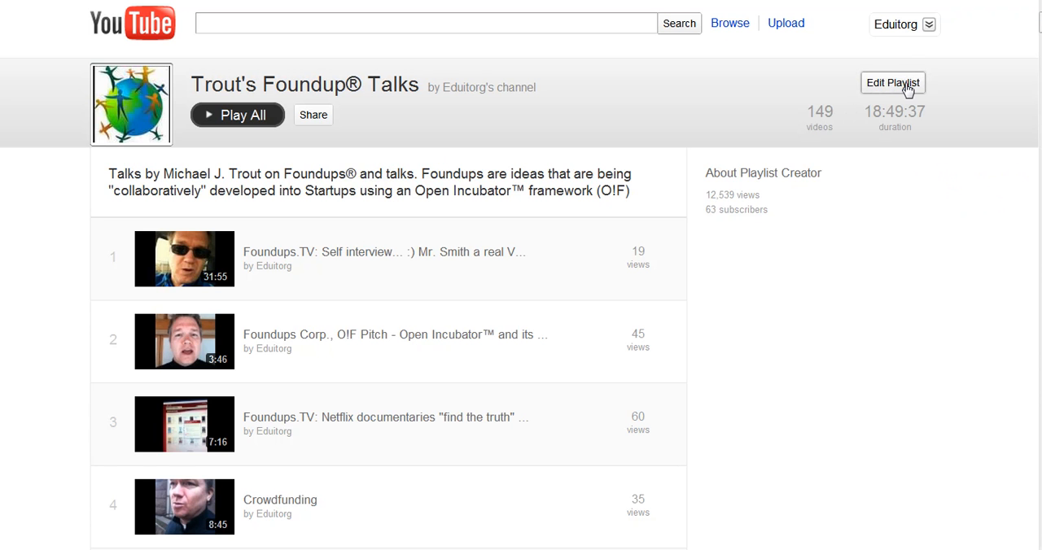
Step: Enter the new-style playlist editor and select the whole Foundups description text
left_click(895, 83)
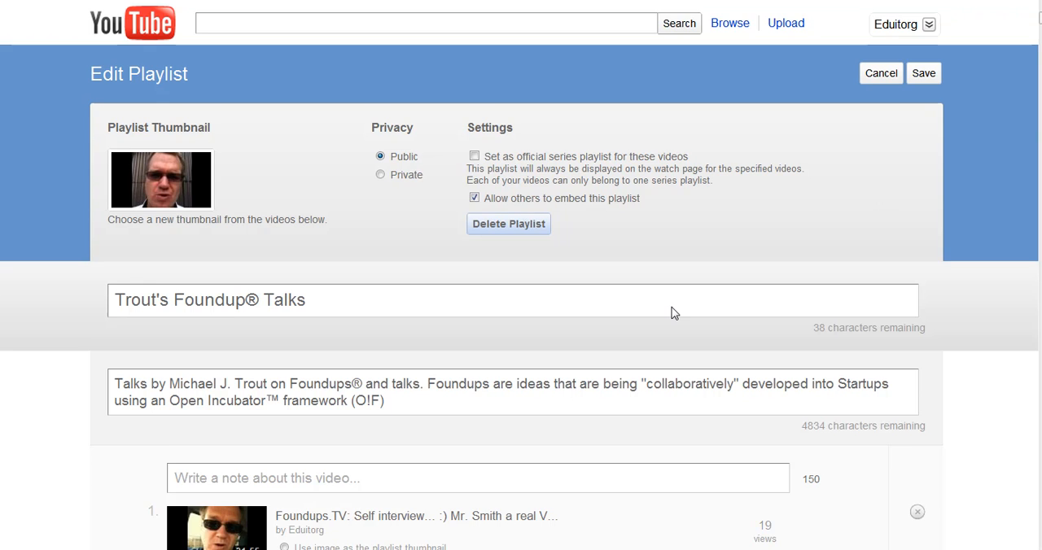
scroll("down", 3)
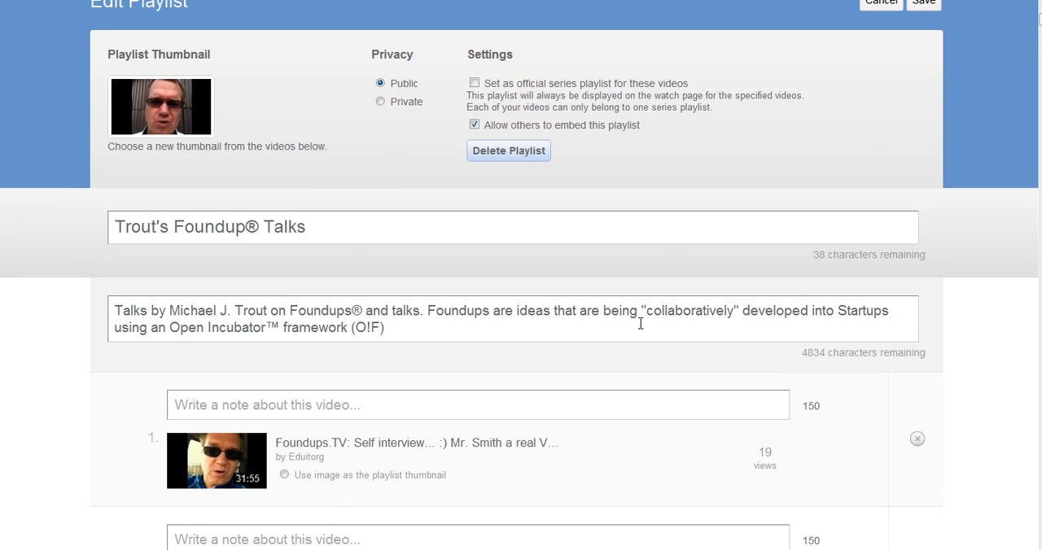
left_click(466, 329)
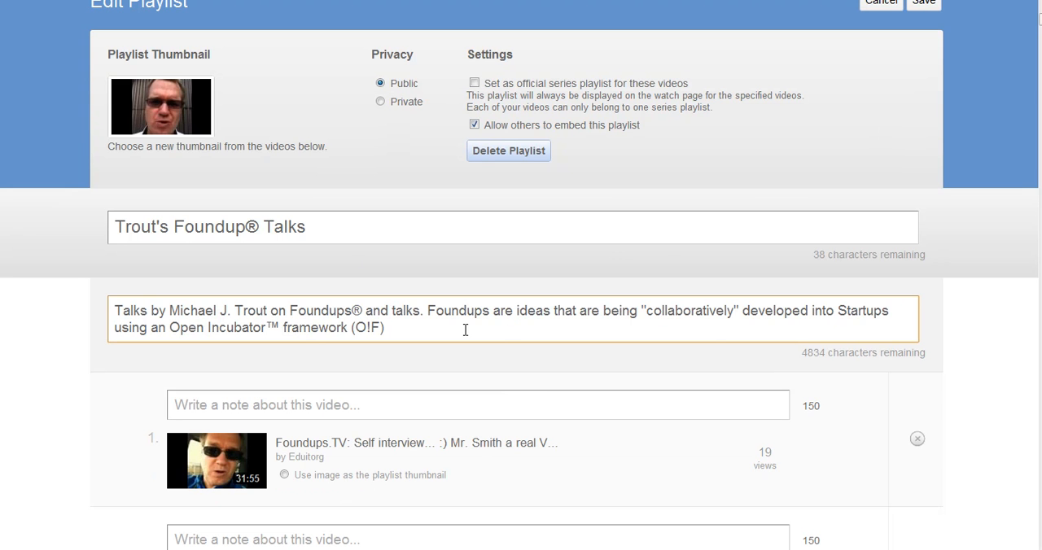
left_click_drag(243, 311, 384, 328)
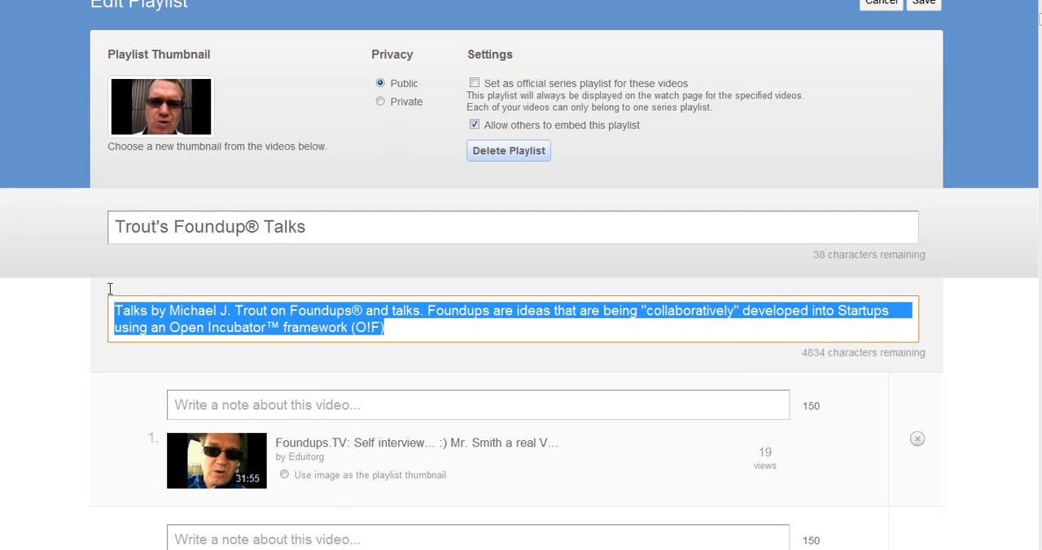
mouse_move(179, 286)
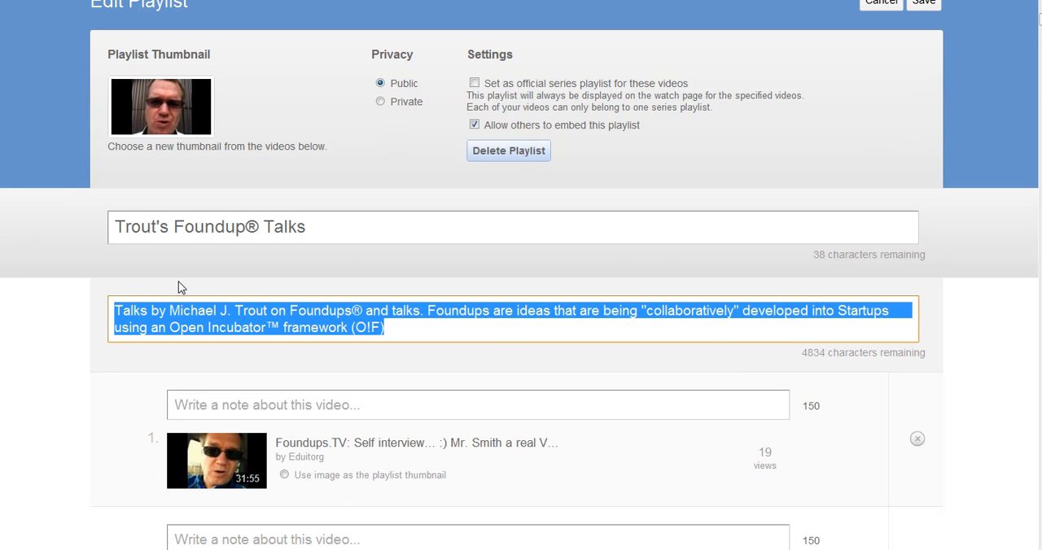
mouse_move(133, 202)
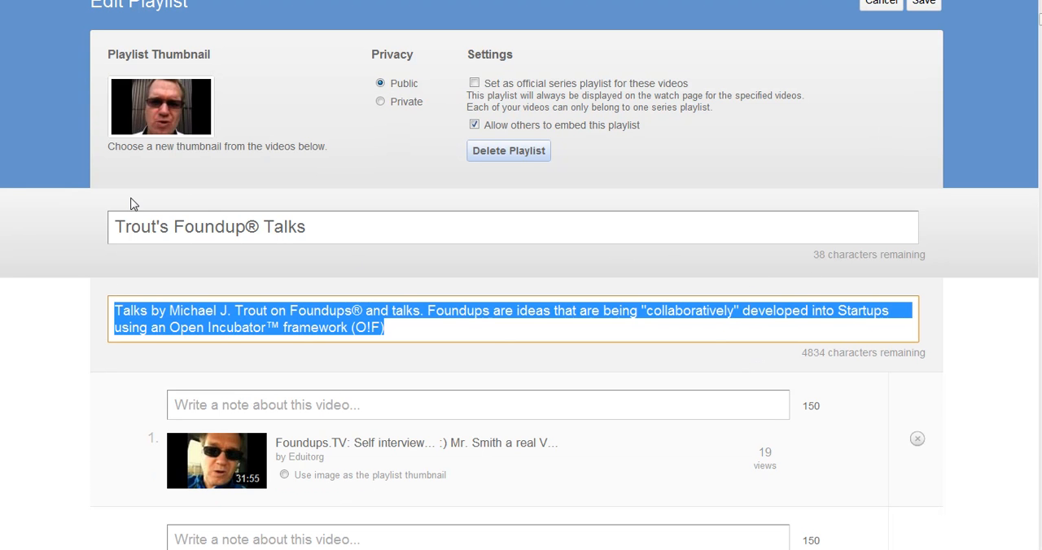
mouse_move(159, 212)
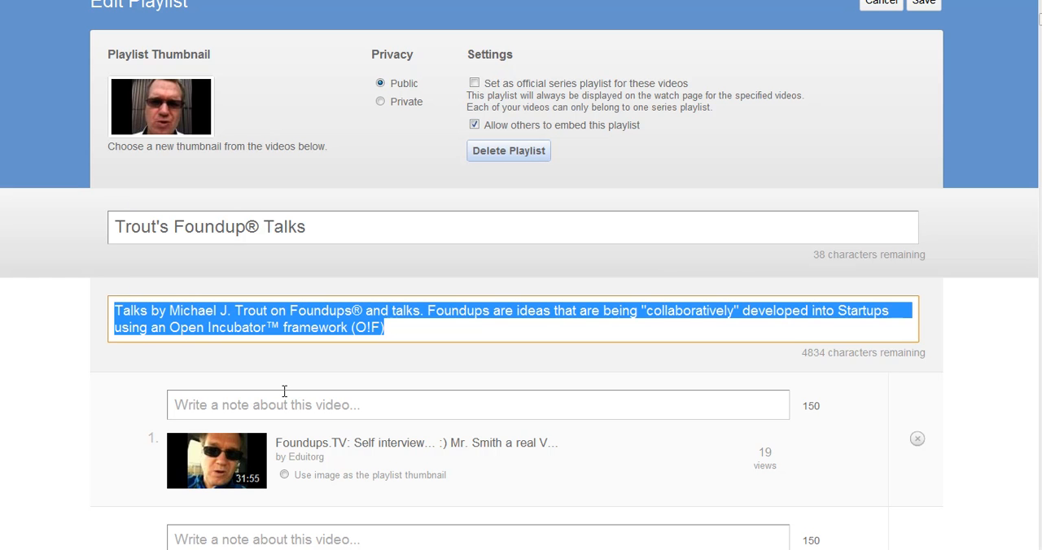
scroll("down", 3)
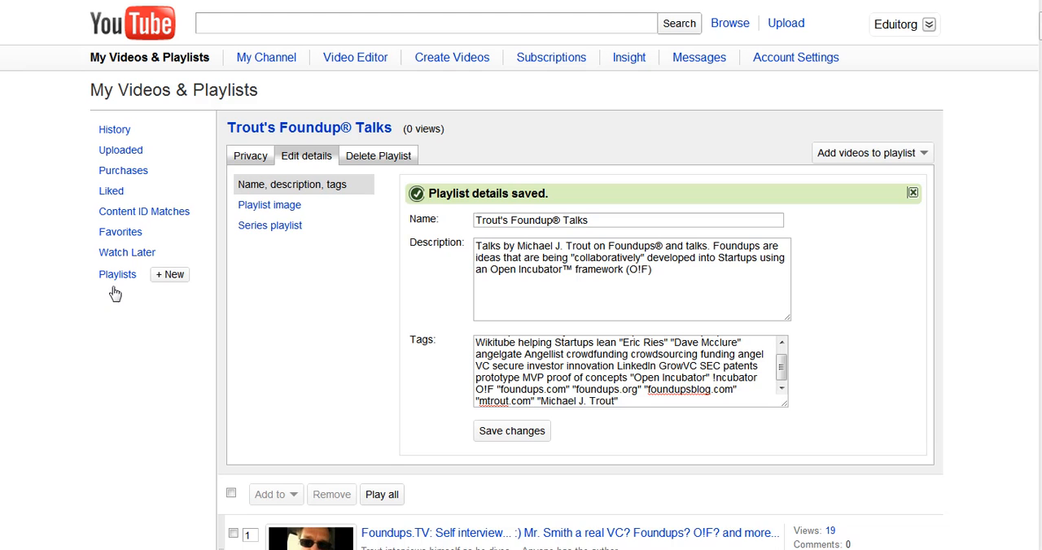
Step: Show the context menu on the sidebar Playlists link of the old editor
right_click(117, 274)
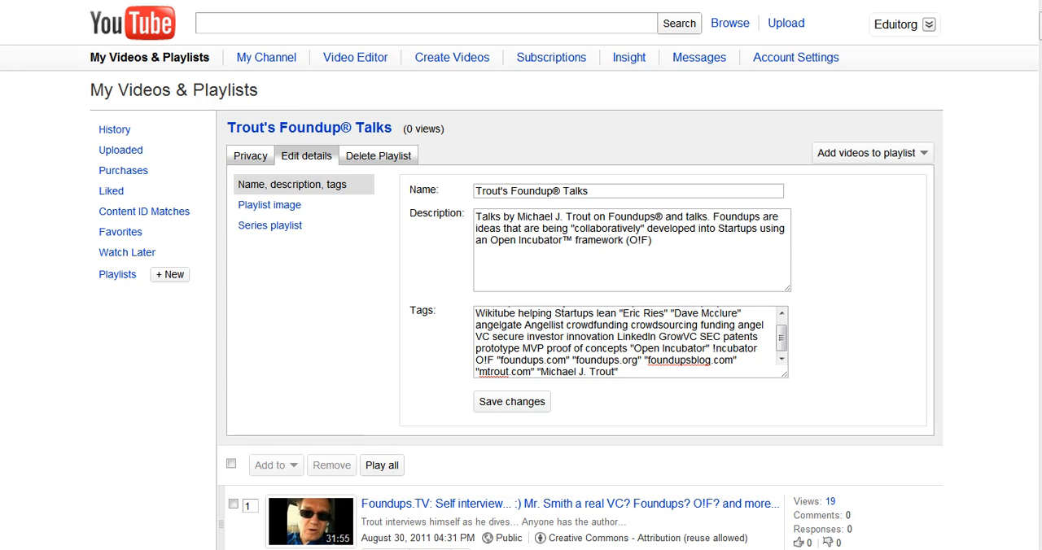
mouse_move(144, 249)
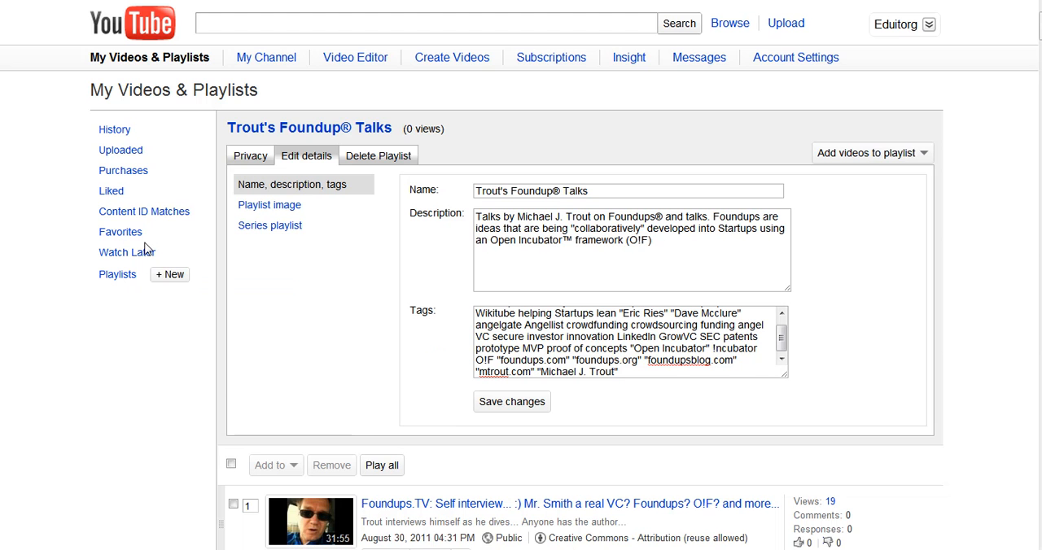
mouse_move(143, 247)
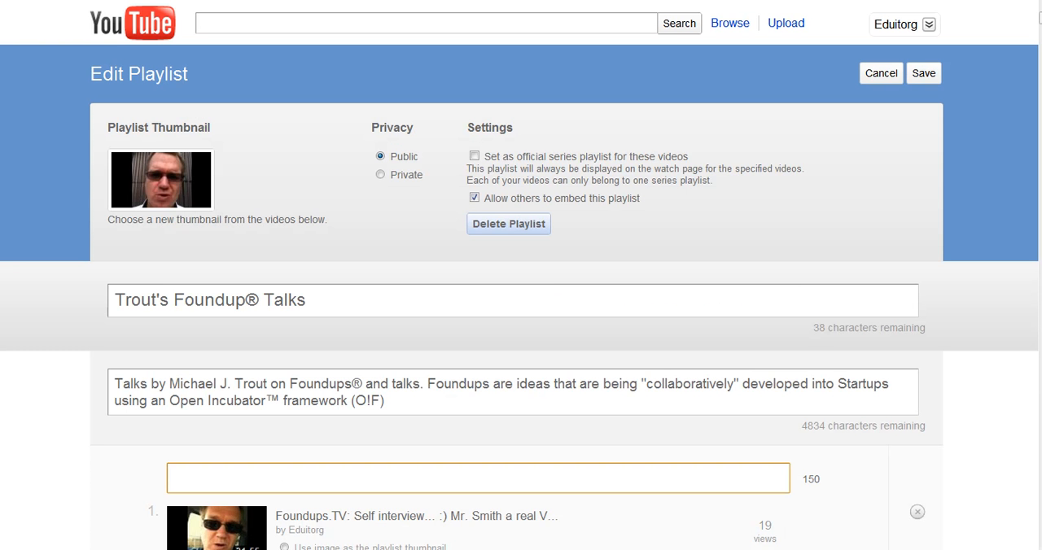
Step: Cancel the new editor and reopen Trout's Foundup Talks in the old details editor
left_click(479, 479)
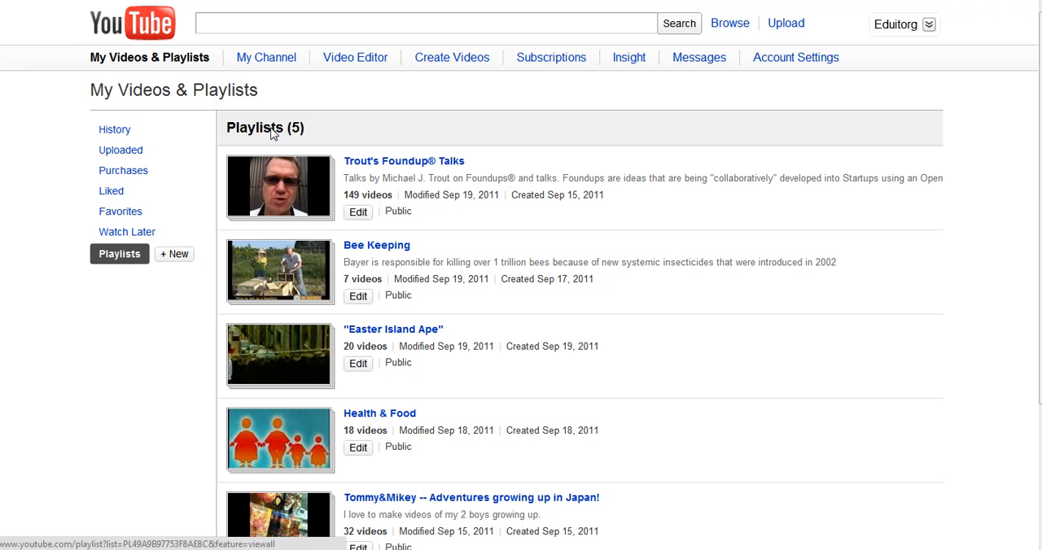
mouse_move(358, 211)
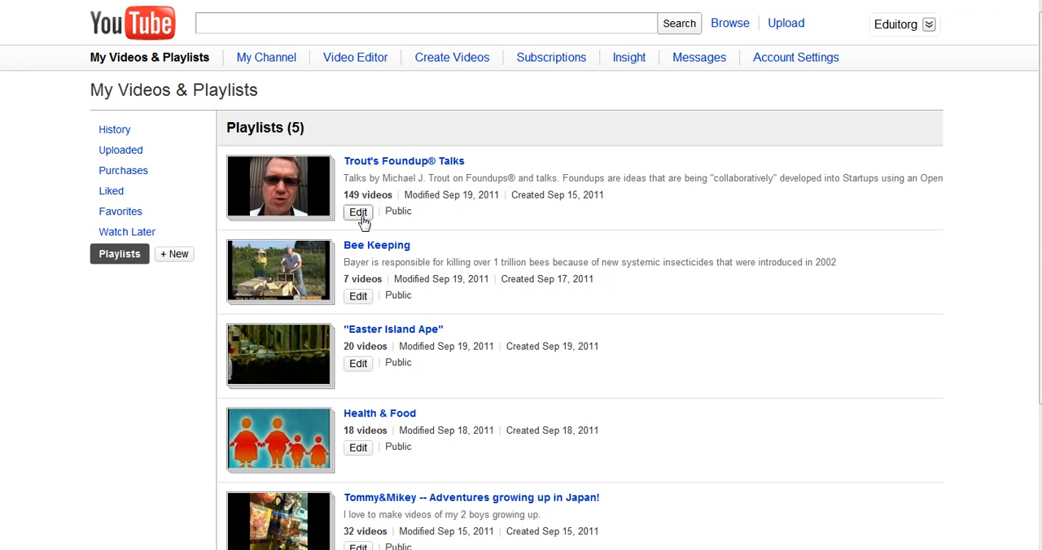
left_click(357, 212)
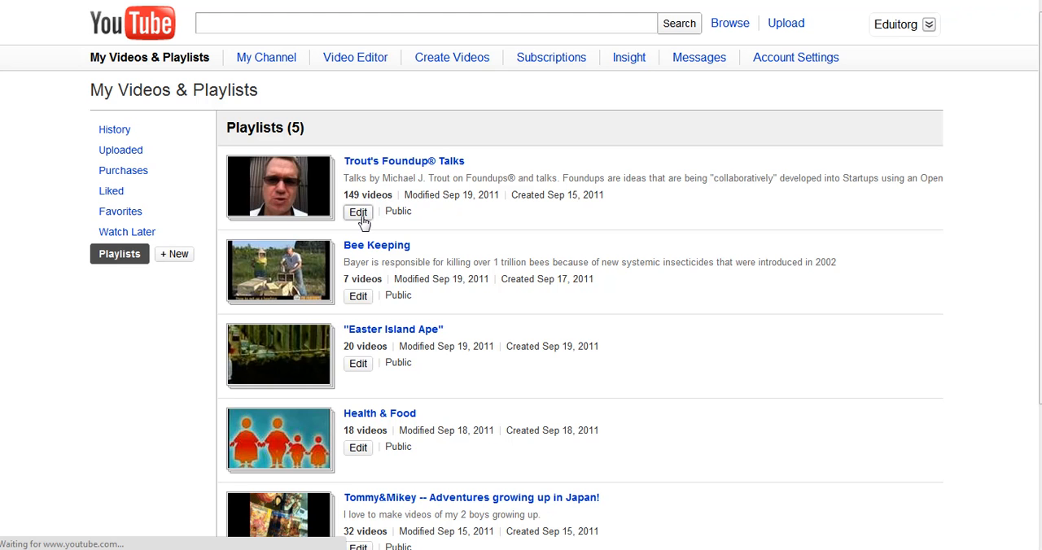
left_click(358, 211)
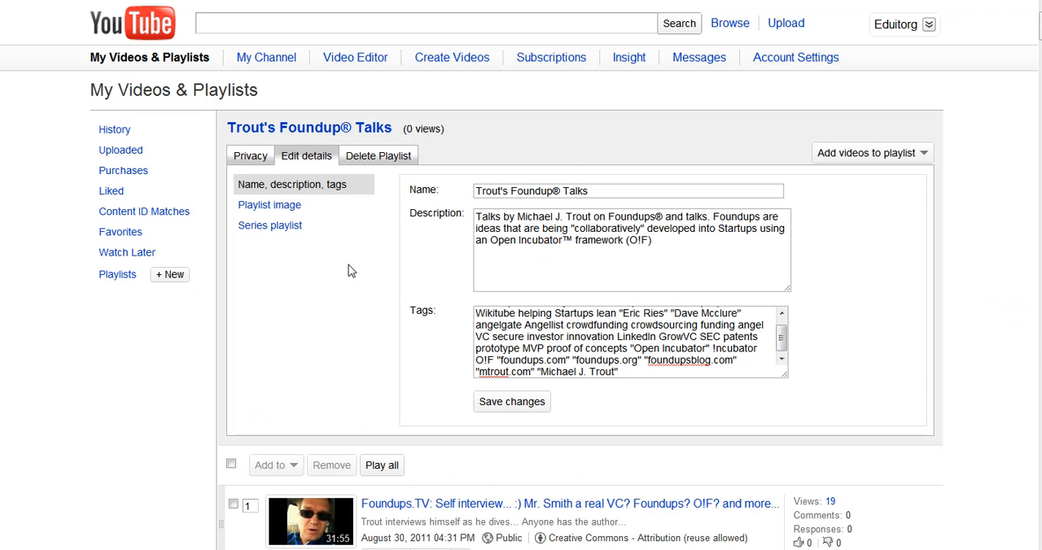
mouse_move(353, 267)
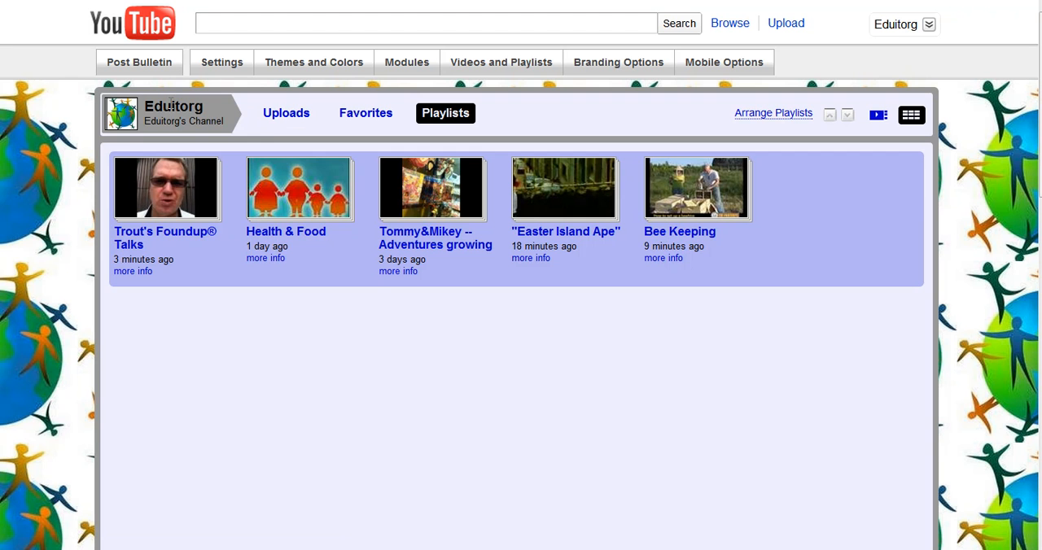
mouse_move(218, 69)
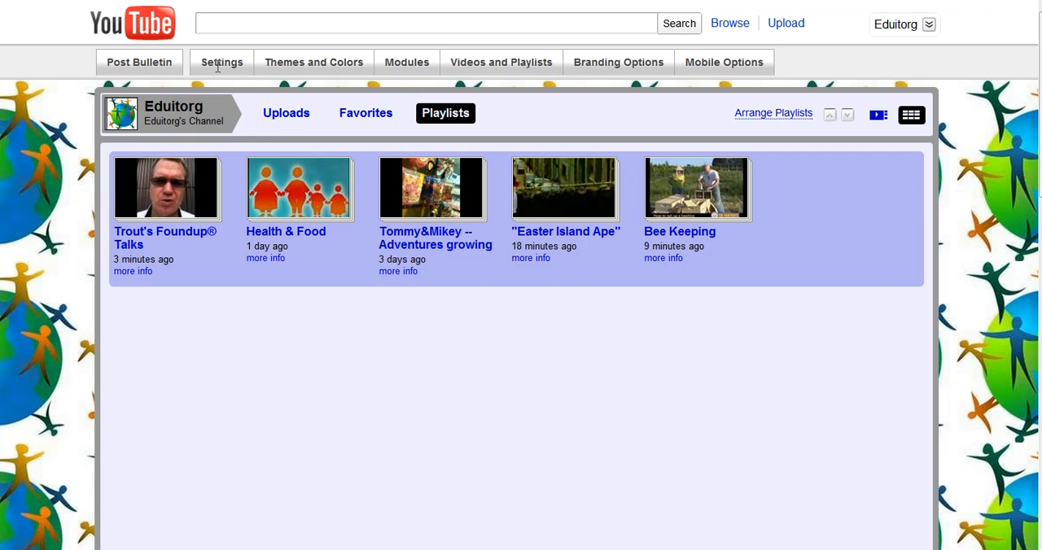
Step: Select the Health & Food playlist thumbnail on the channel's Playlists grid
left_click(500, 62)
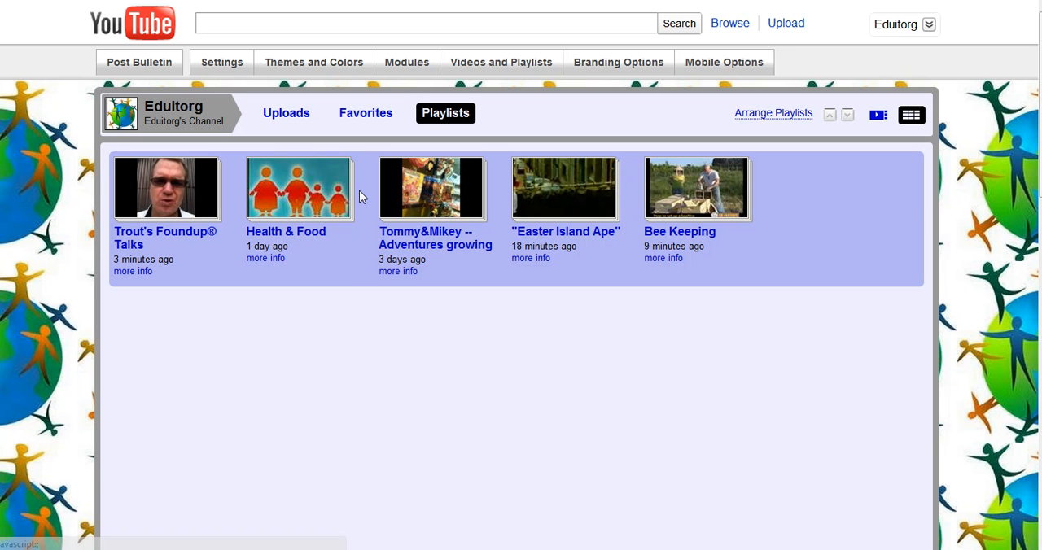
mouse_move(330, 199)
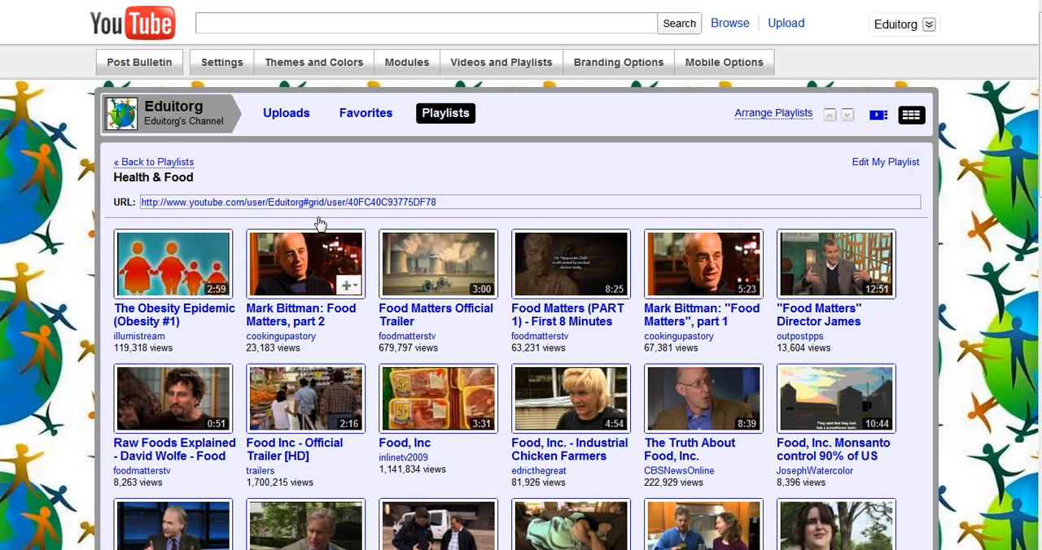
right_click(885, 162)
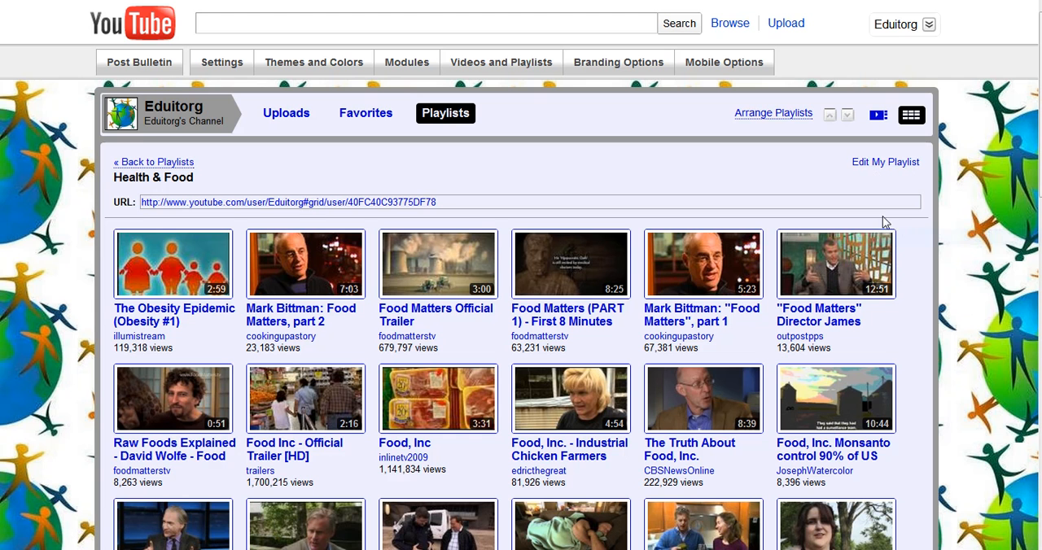
left_click(394, 23)
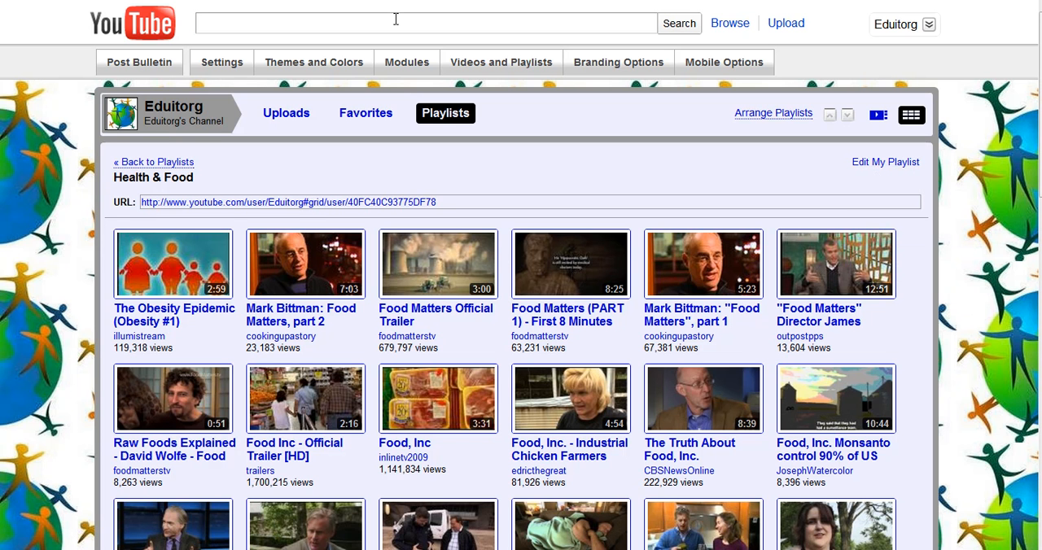
left_click(423, 23)
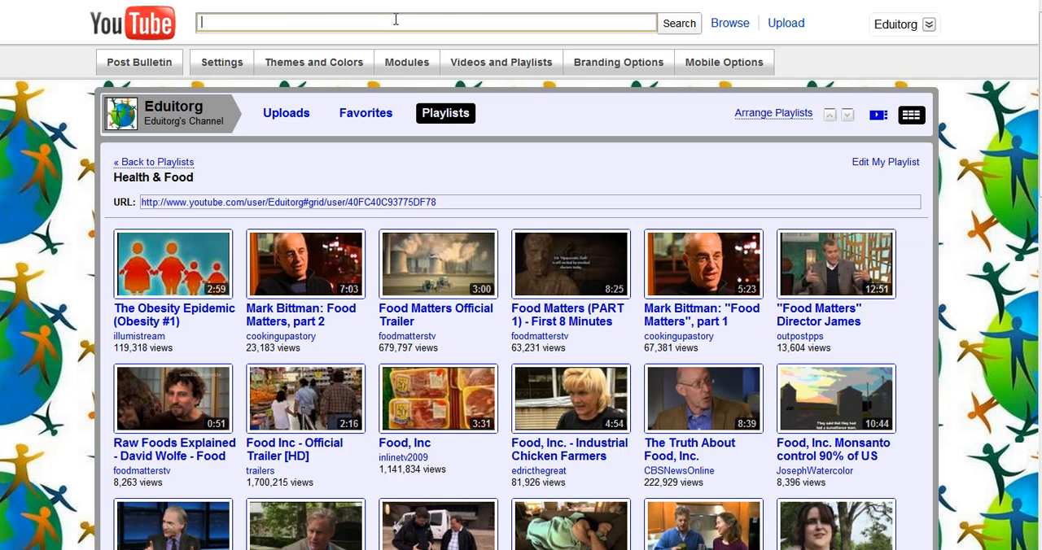
type("http://www.youtube.com/my_playlists?p=40FC40C93775DF78")
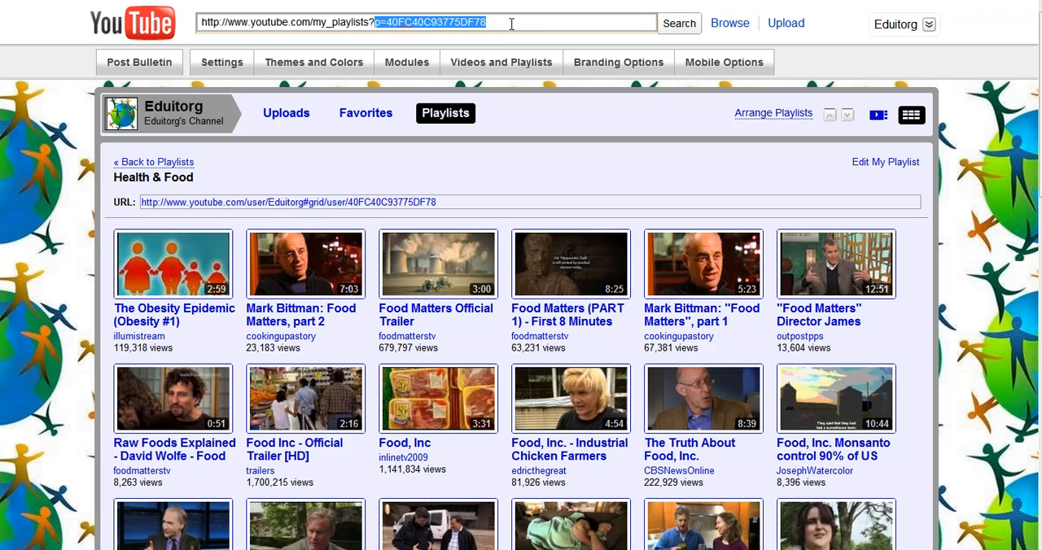
key("Delete")
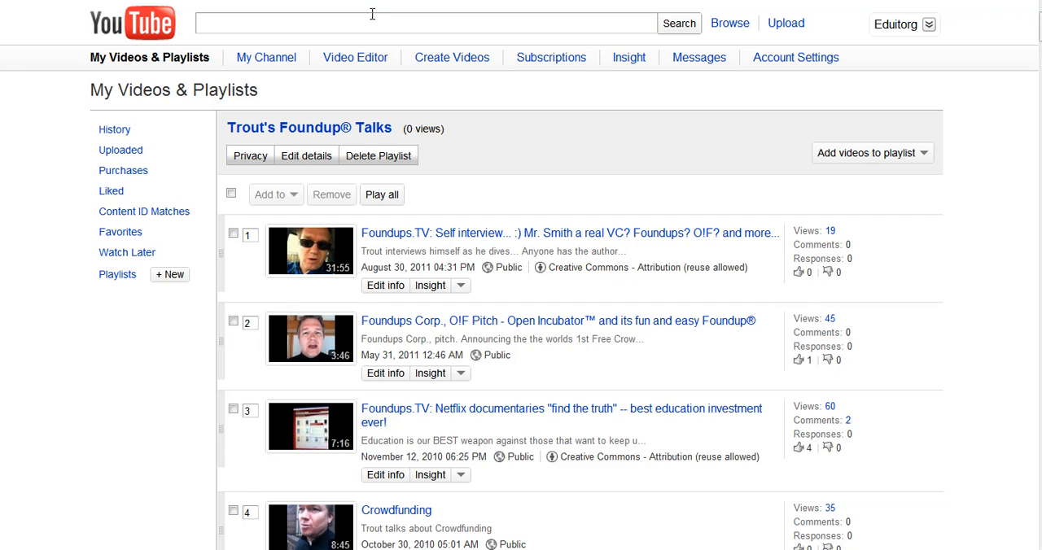
mouse_move(817, 193)
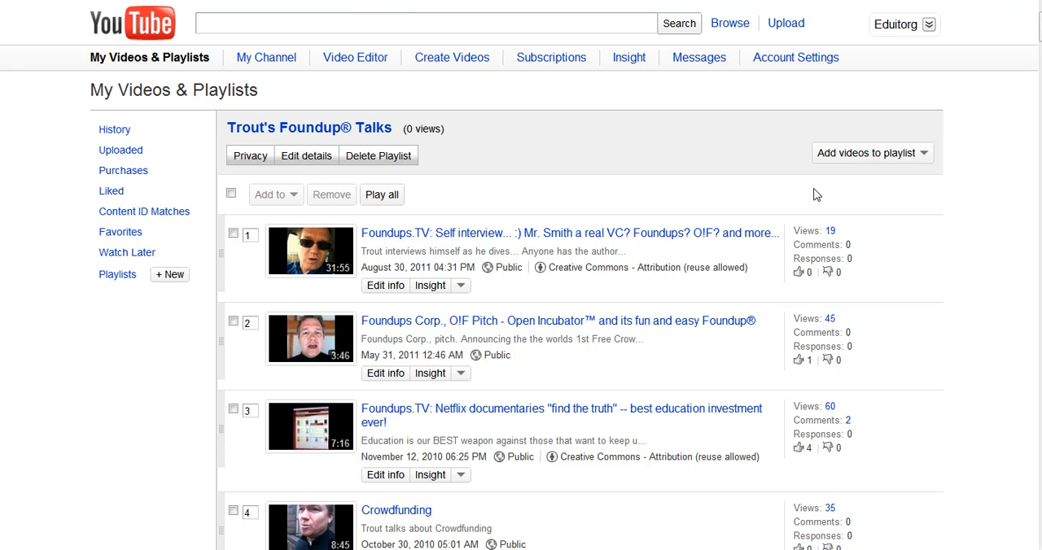
mouse_move(306, 157)
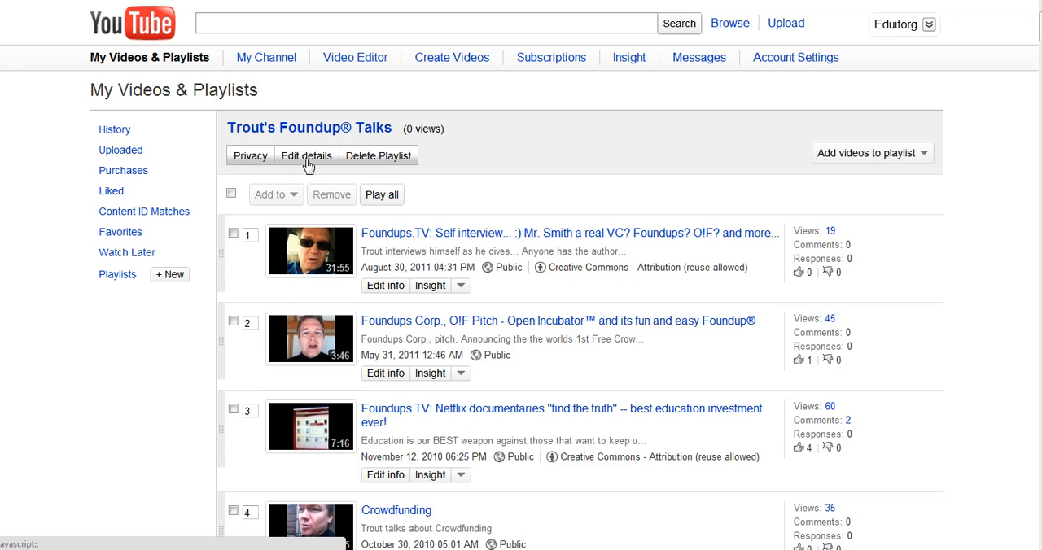
mouse_move(309, 166)
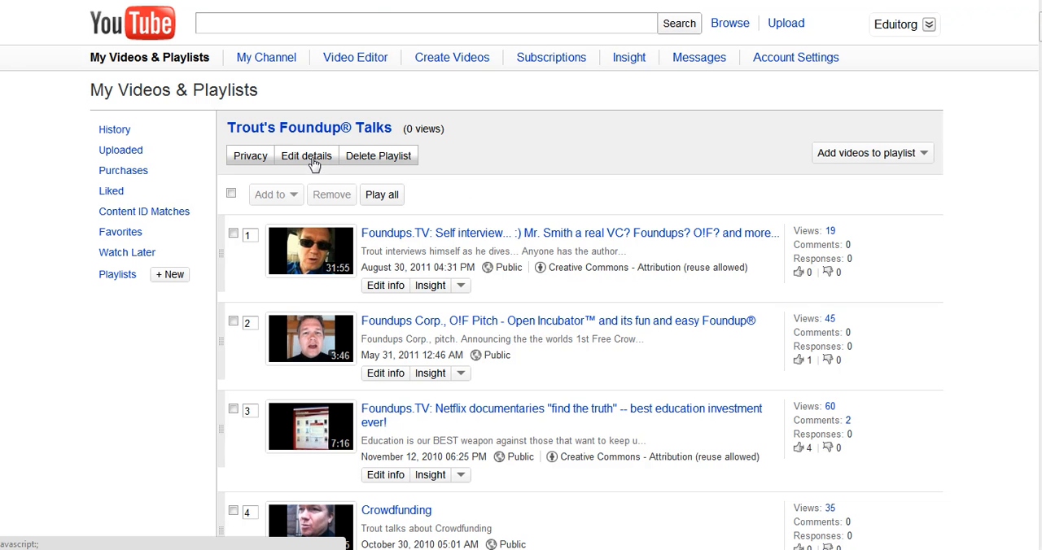
Step: Switch to Edit details to show the playlist's name, description and tags
left_click(306, 156)
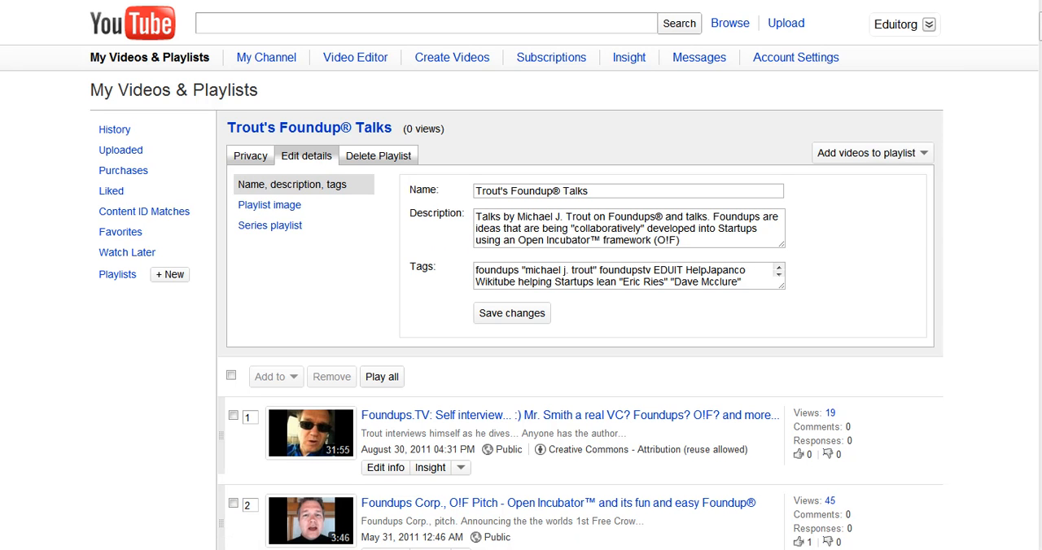
mouse_move(415, 211)
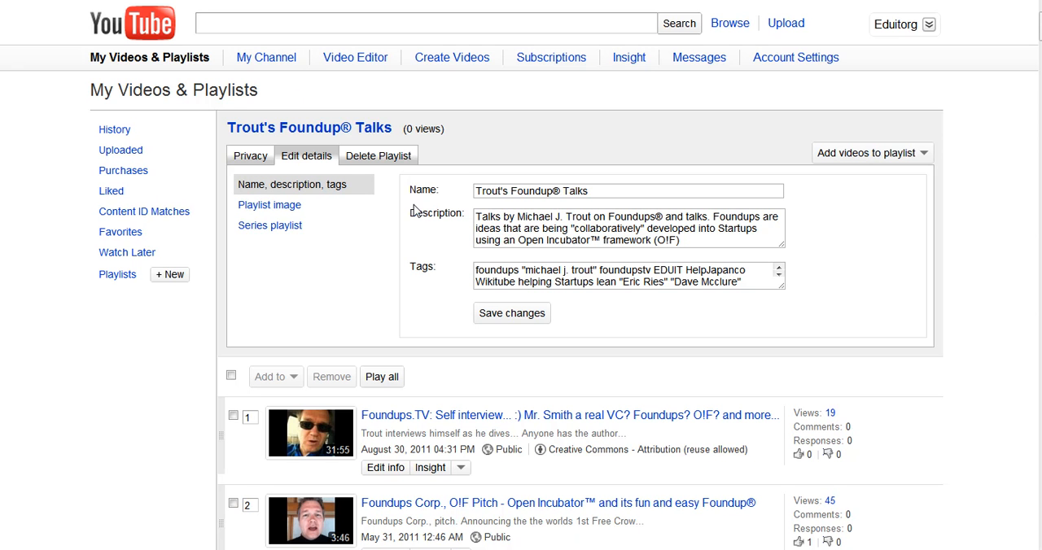
mouse_move(367, 283)
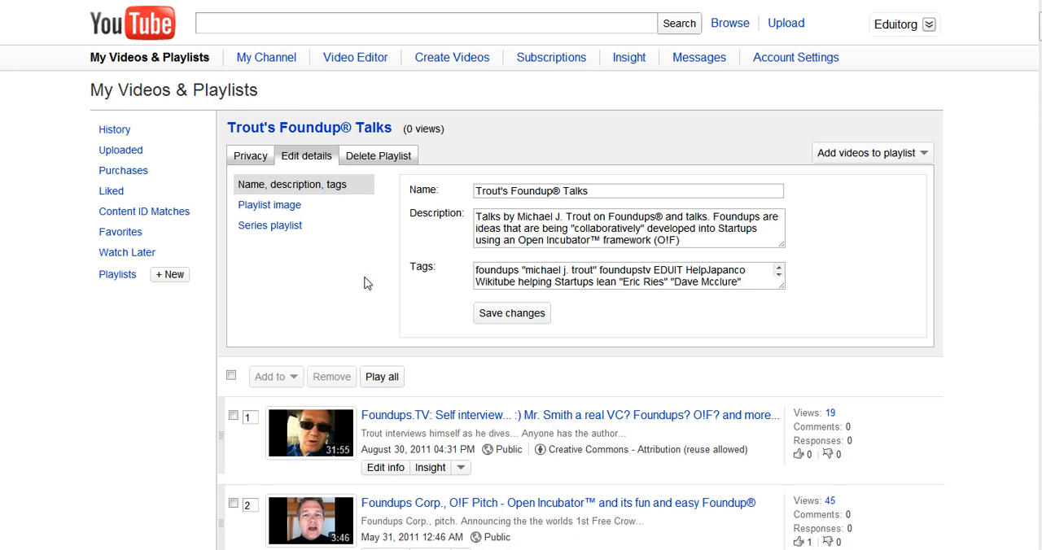
scroll("down", 3)
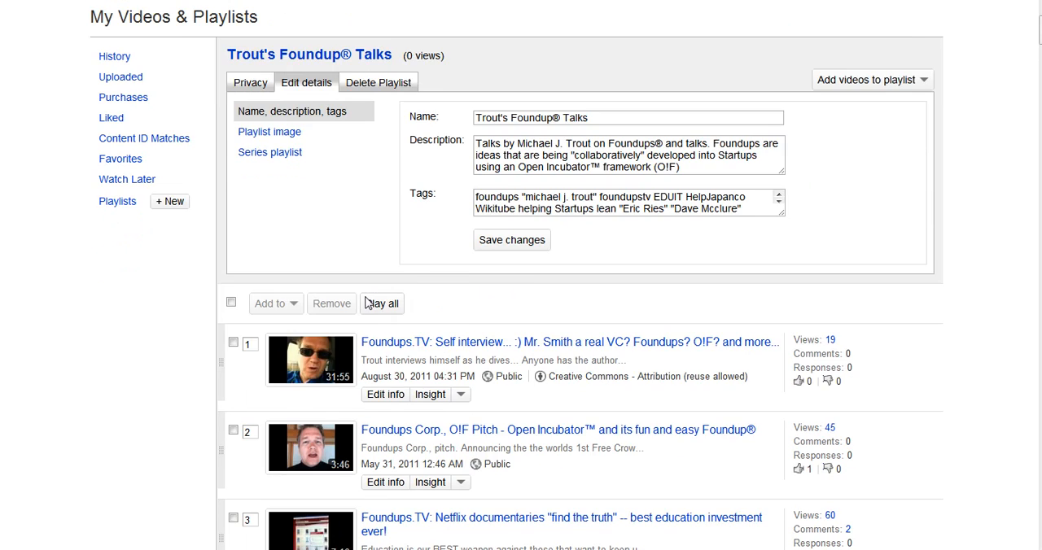